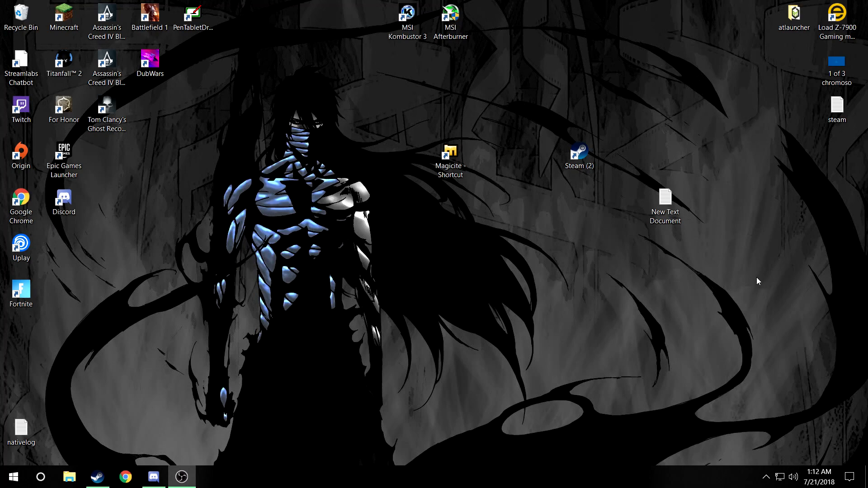
mouse_move(638, 101)
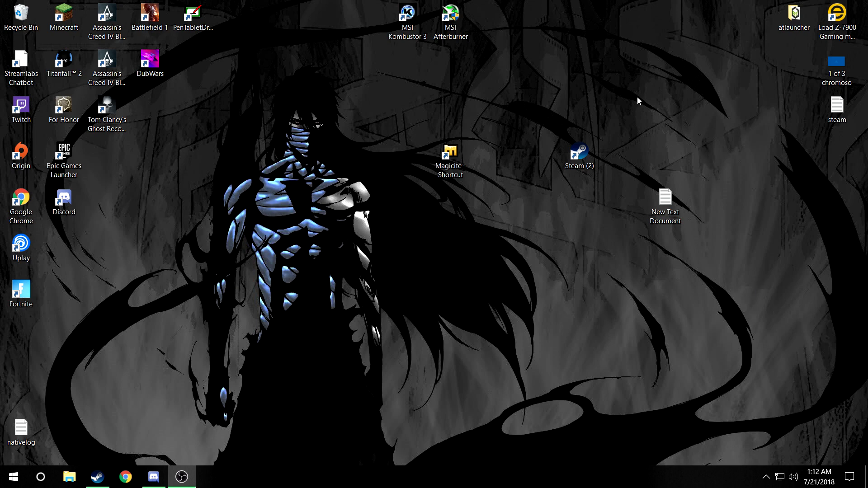
mouse_move(383, 240)
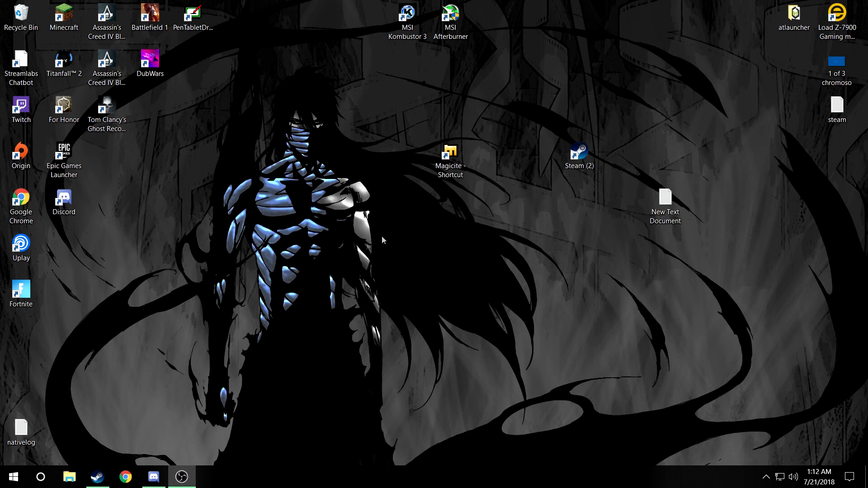
mouse_move(342, 310)
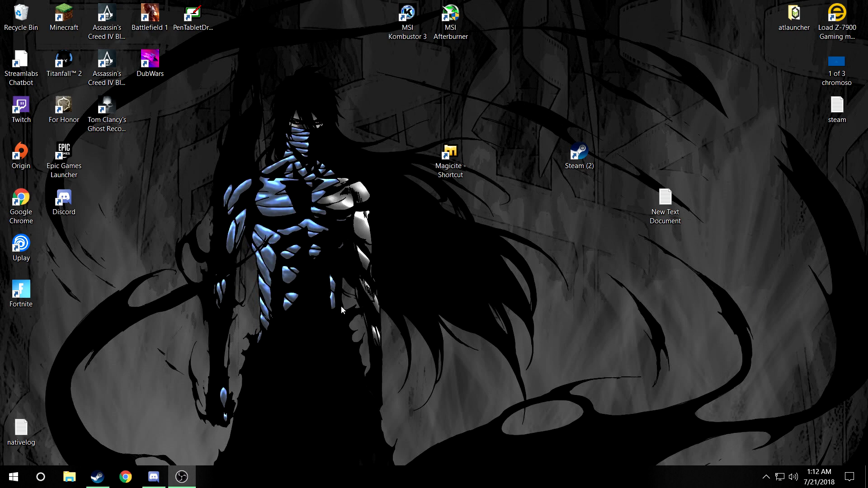
mouse_move(306, 286)
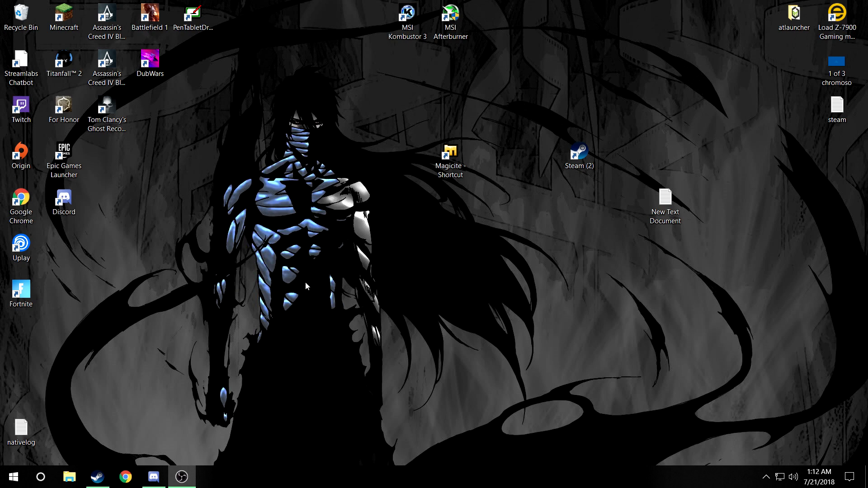
mouse_move(337, 294)
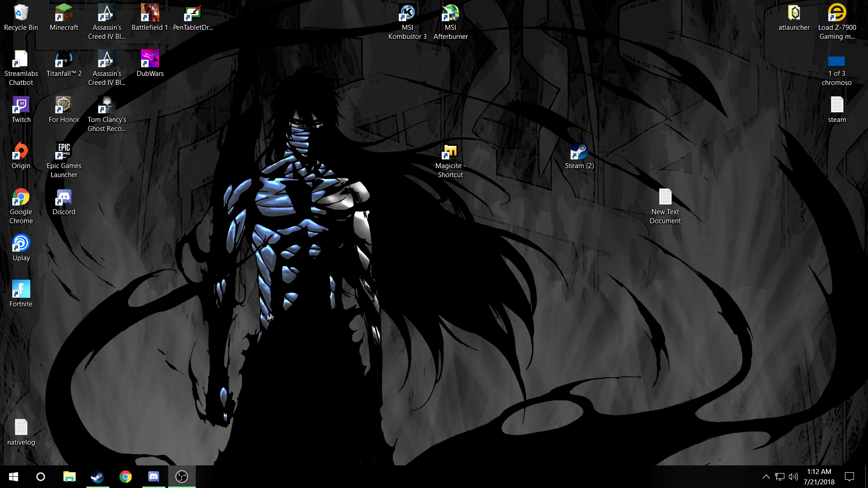
mouse_move(213, 345)
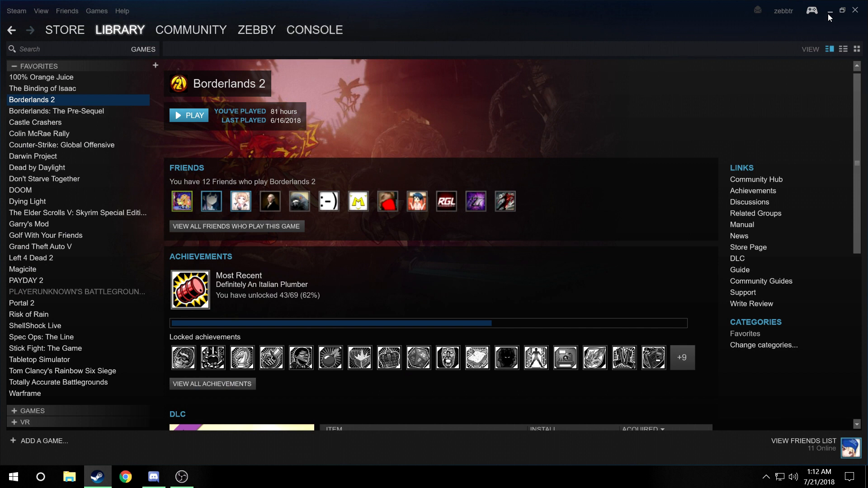
Minimize Steam, search Start for 'steam', and open the Steam result's context menu
left_click(829, 9)
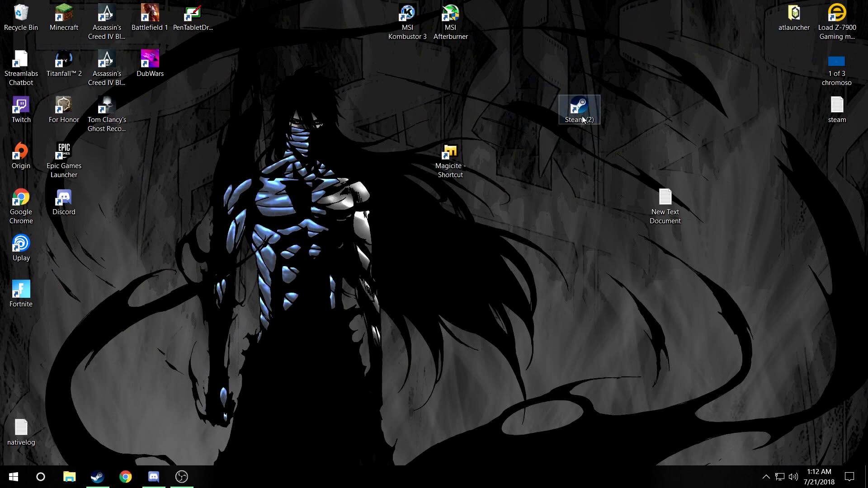
left_click(11, 476)
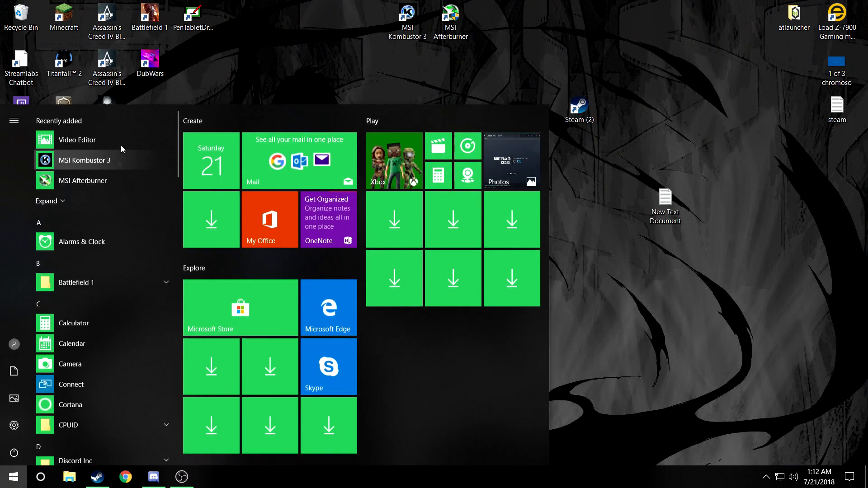
type("steam")
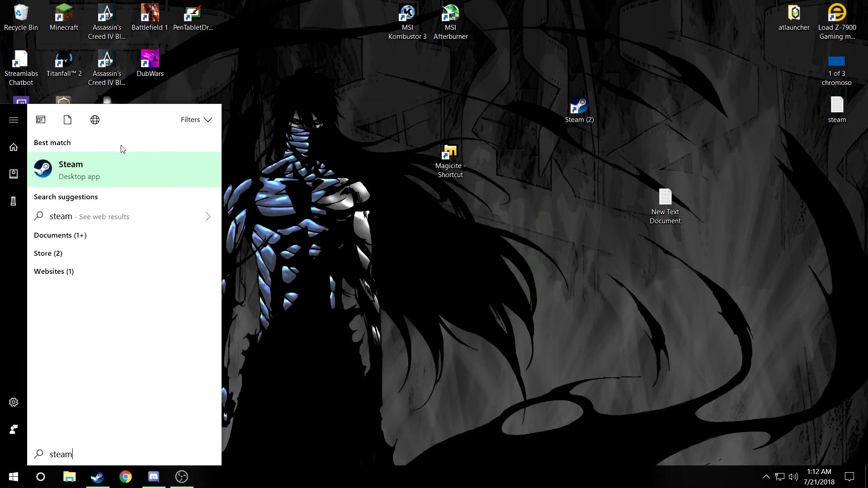
right_click(71, 170)
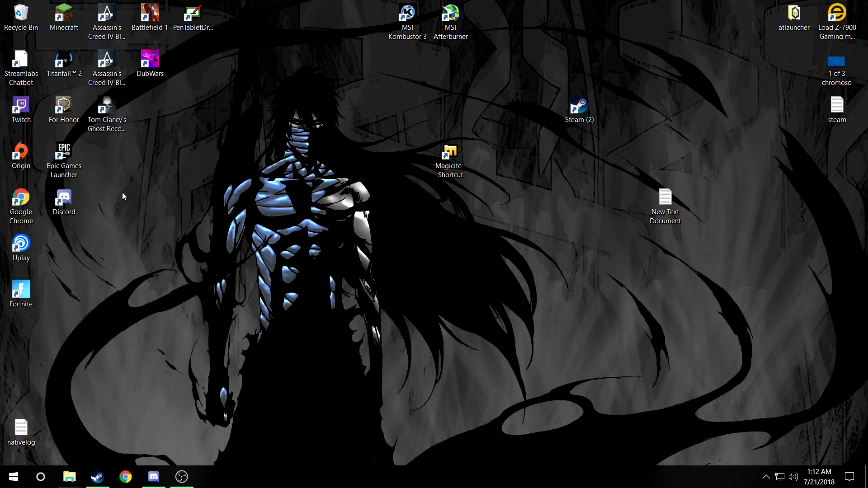
Create a new Steam shortcut and move it to the desktop, replacing Steam (2)
left_click(69, 477)
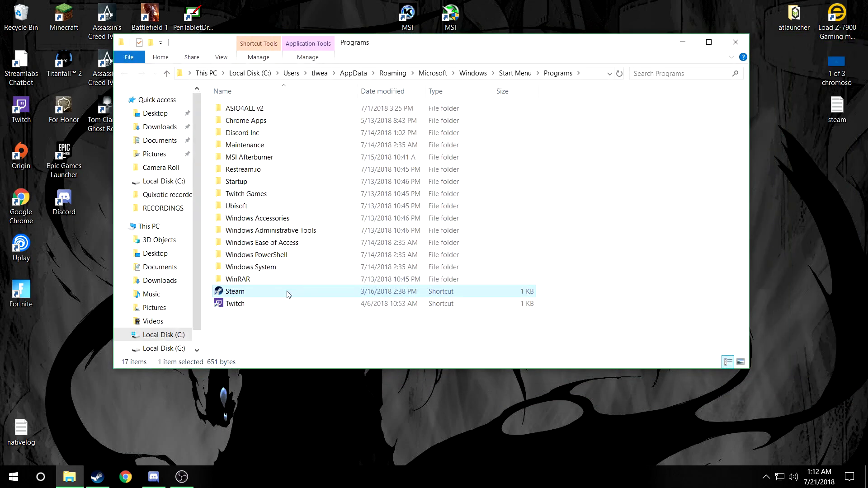
mouse_move(281, 294)
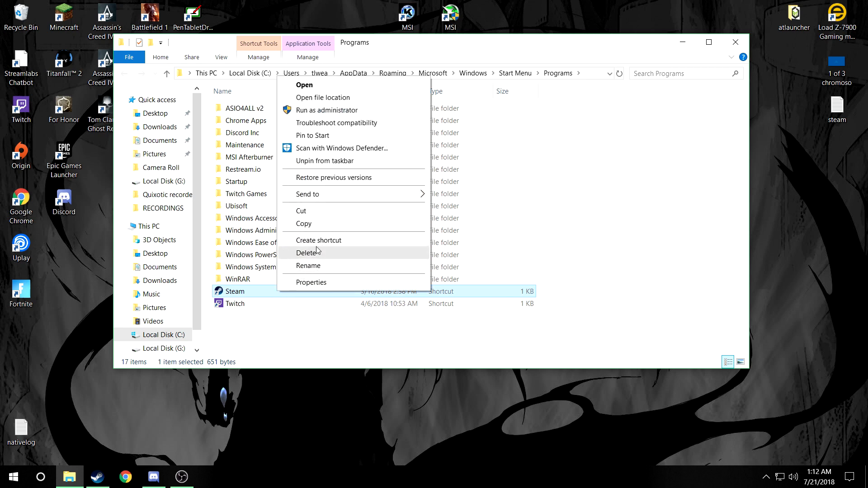
left_click(318, 240)
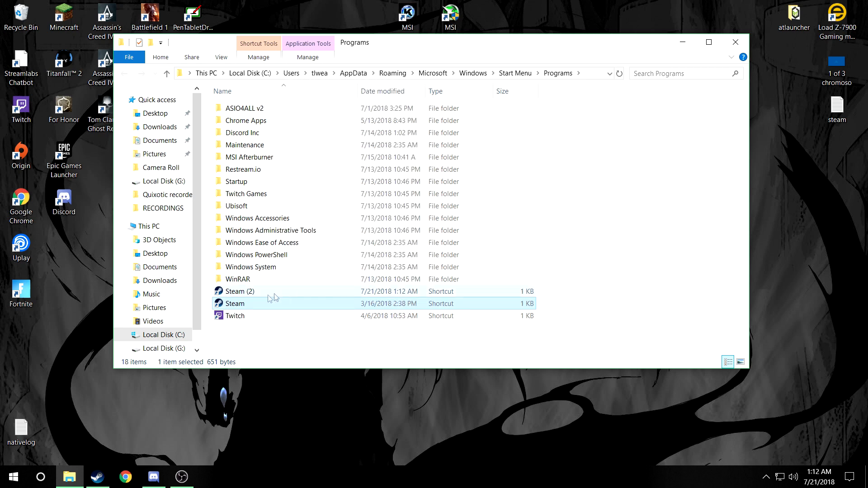
left_click_drag(235, 304, 263, 313)
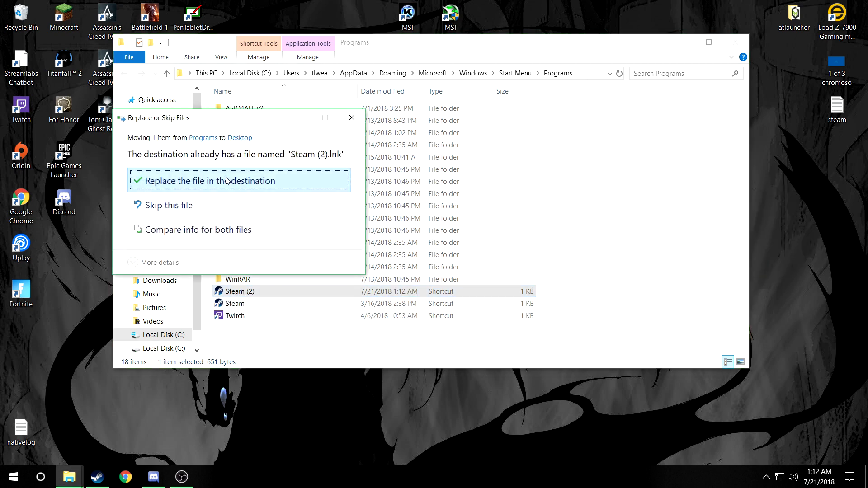
left_click(238, 180)
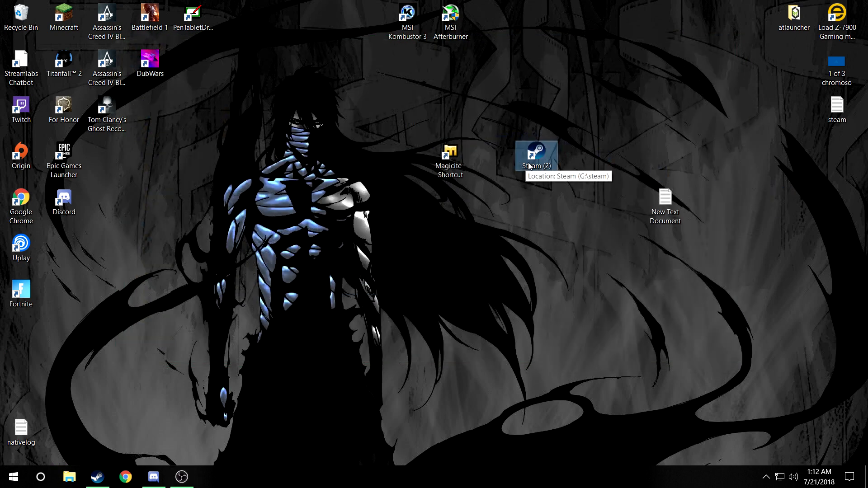
Append -console to the Steam (2) shortcut's Target field and apply it
right_click(535, 156)
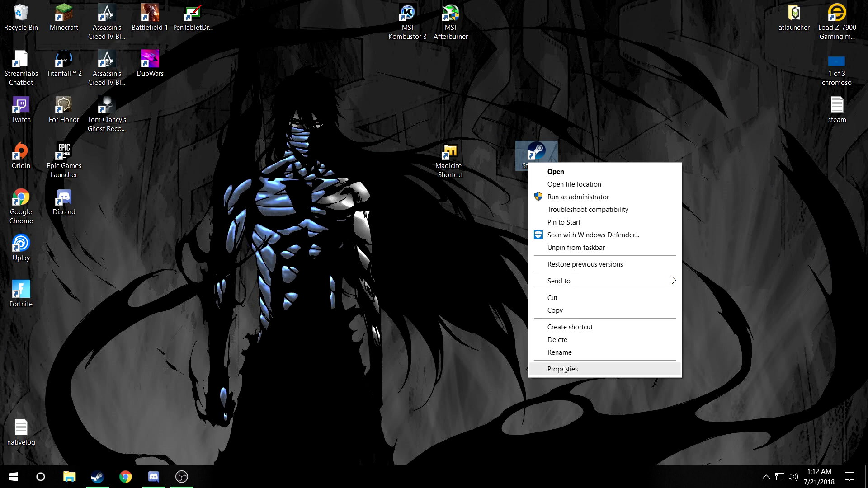
left_click(562, 370)
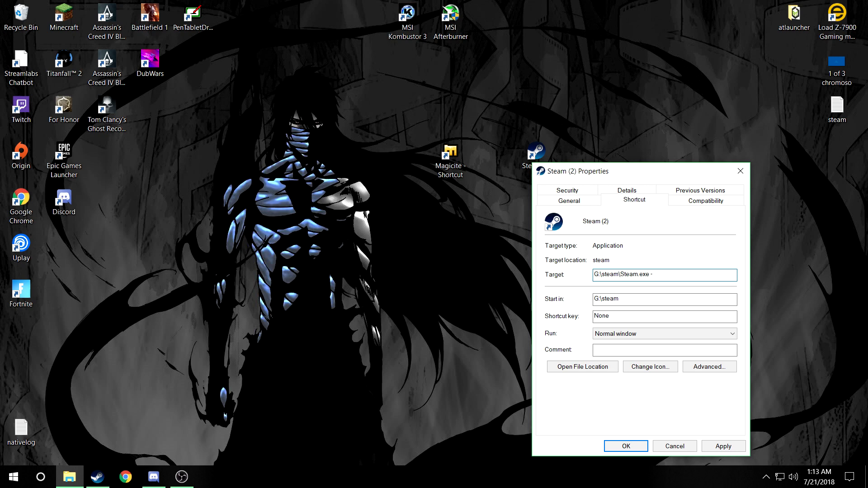
type("console")
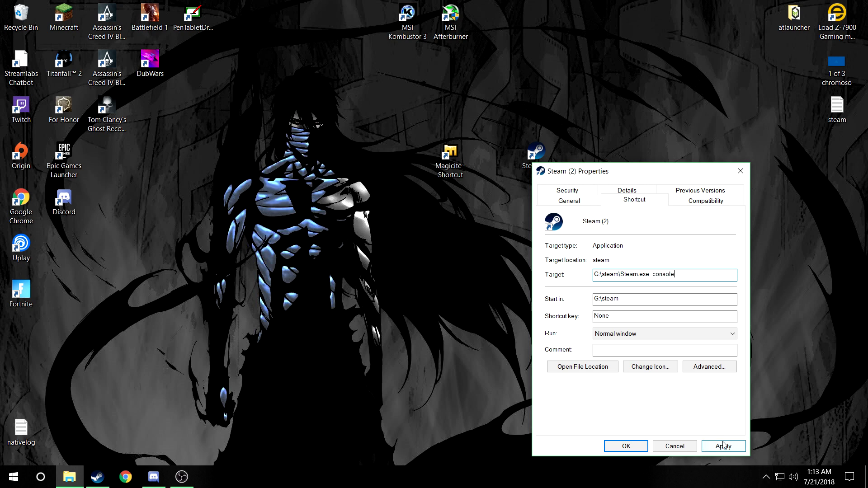
left_click(625, 446)
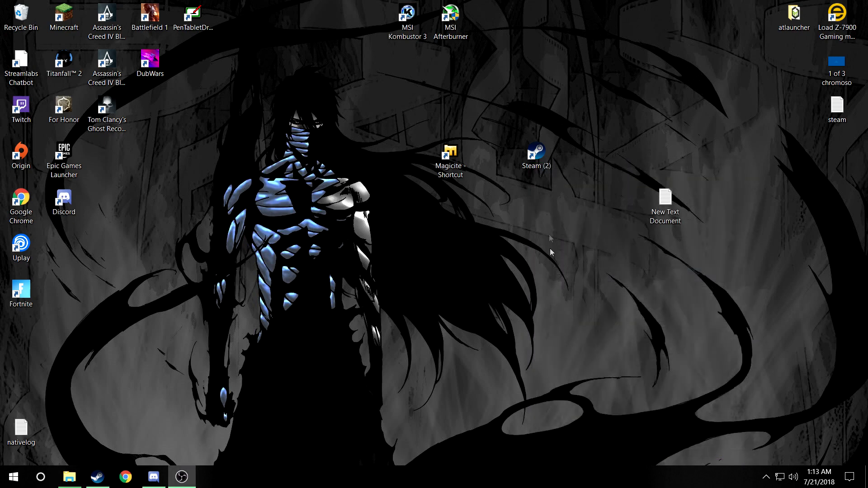
Relaunch Steam as administrator from the Steam (2) shortcut and switch to its Console tab
left_click(536, 155)
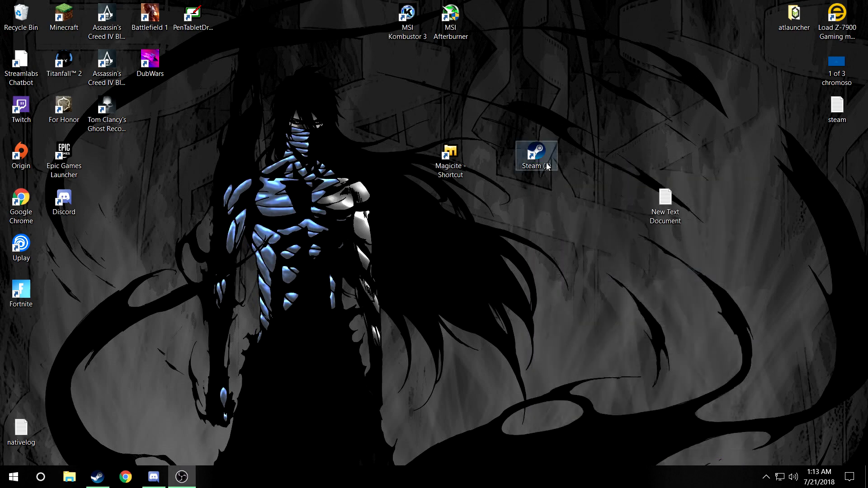
double_click(535, 156)
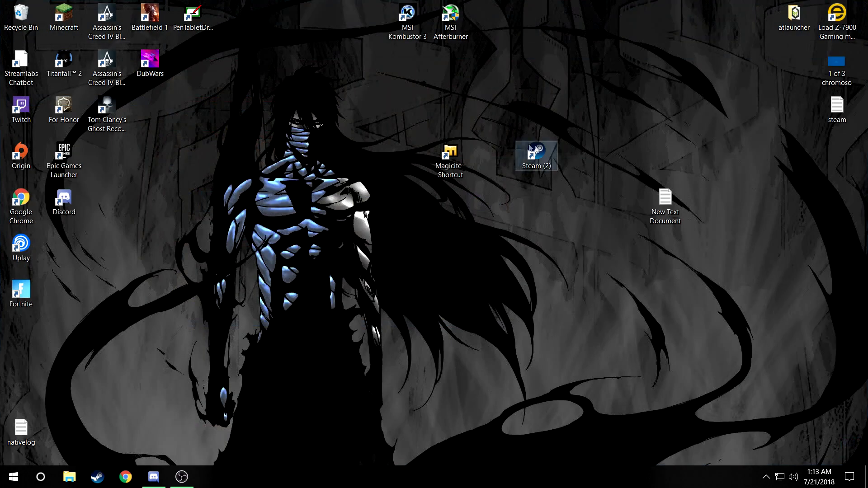
right_click(535, 156)
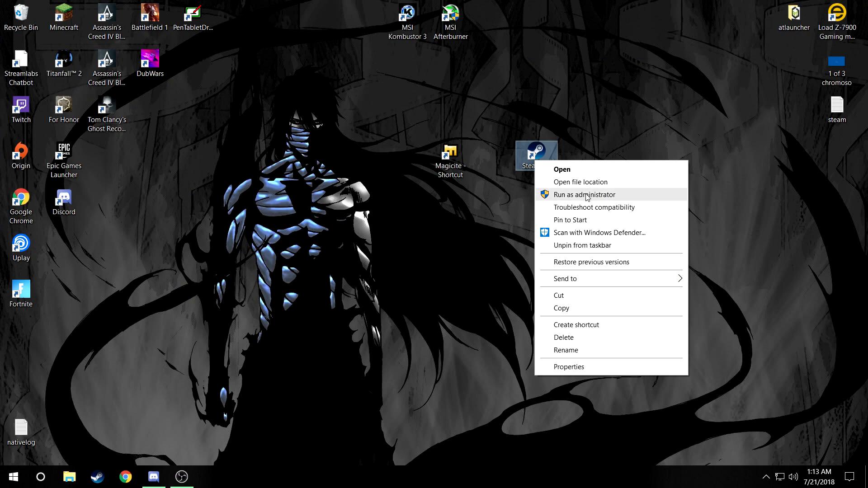
mouse_move(592, 199)
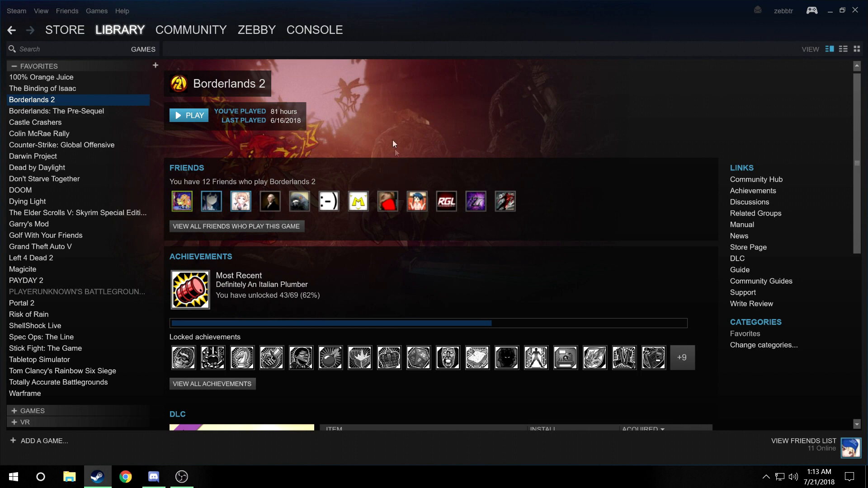
mouse_move(315, 30)
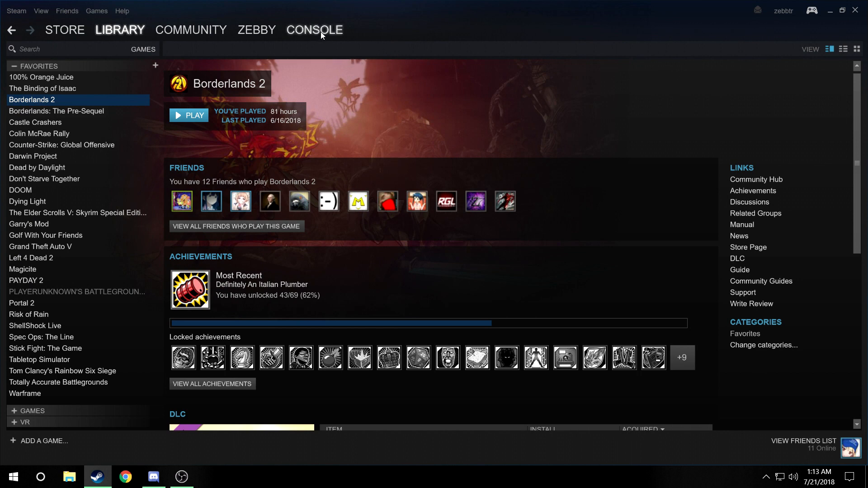
left_click(313, 29)
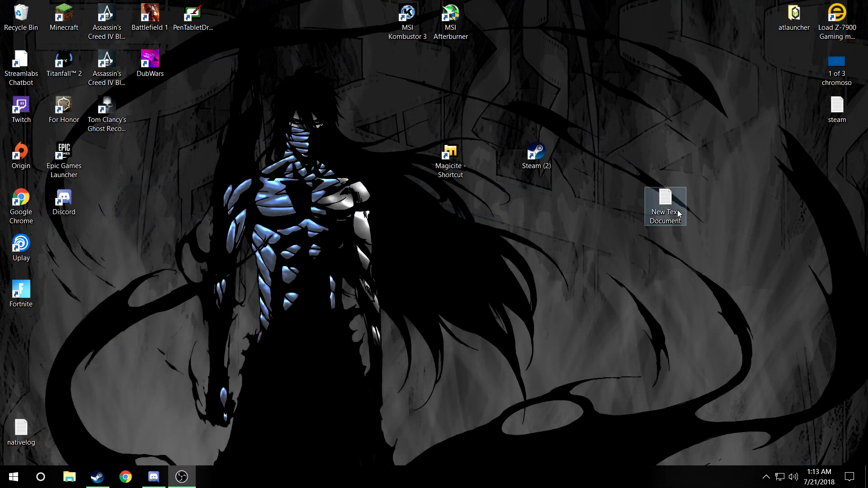
Copy the download_depot command line from New Text Document, then close Notepad
double_click(665, 200)
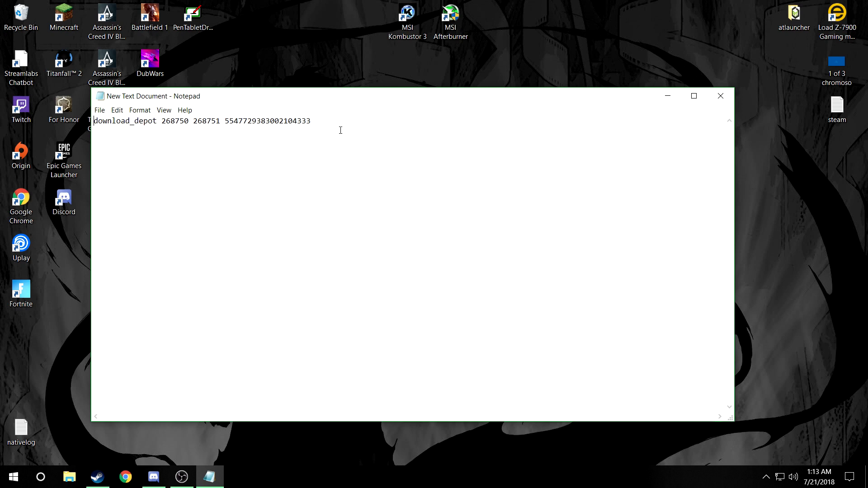
triple_click(202, 120)
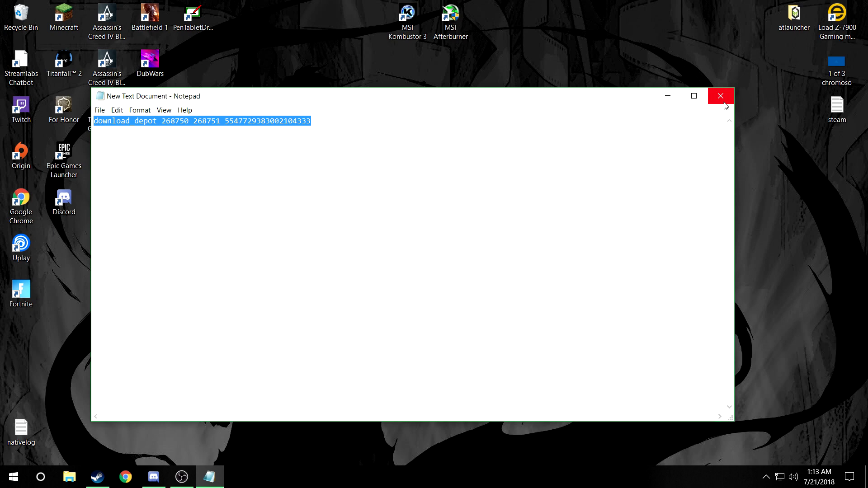
left_click(720, 96)
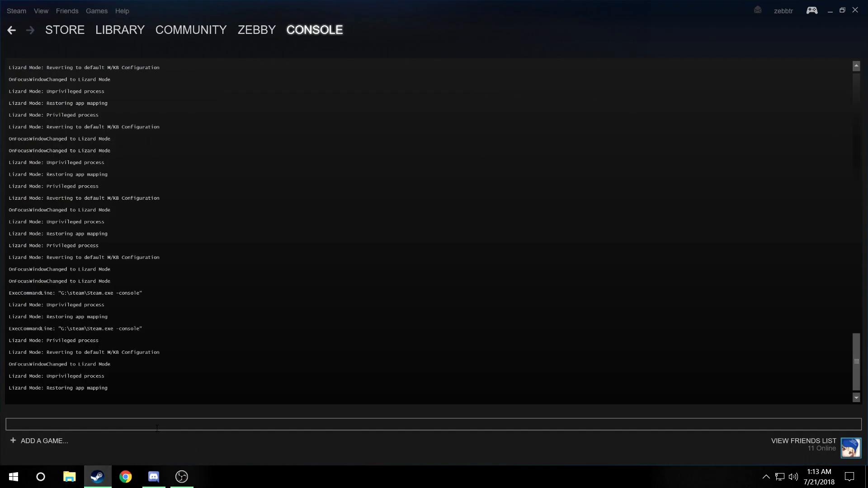
type("download_depot 268750 268751 5547729383002104333")
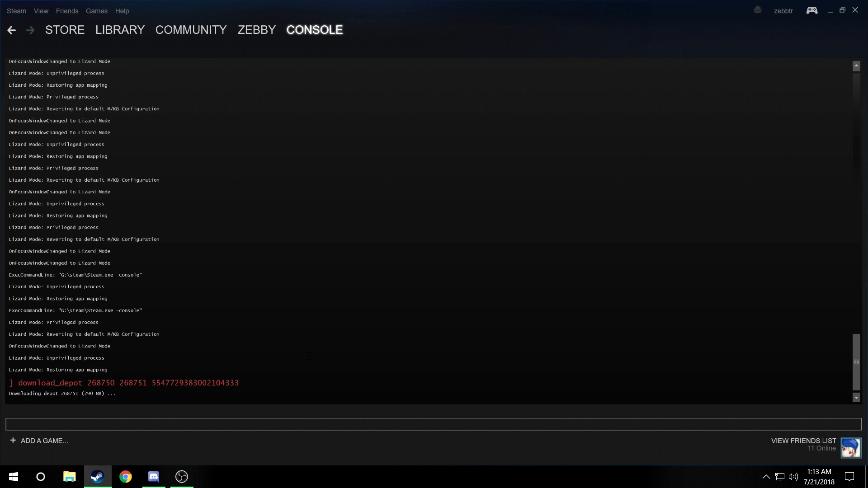
left_click(120, 29)
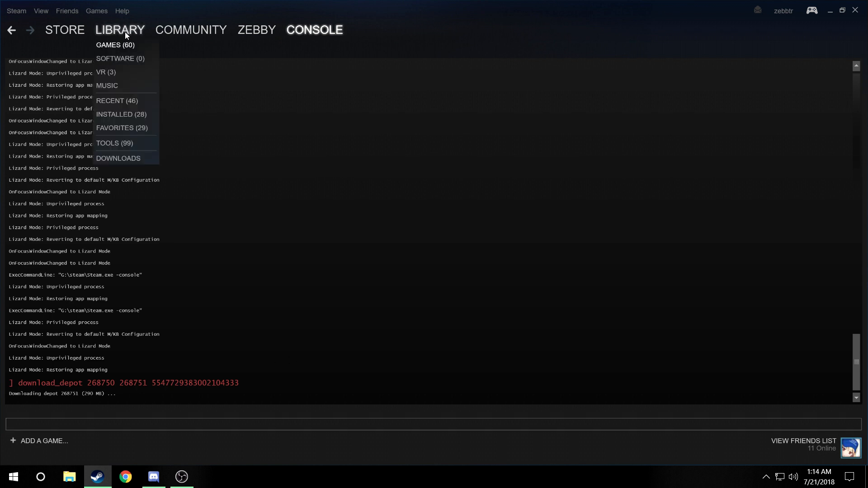
mouse_move(129, 43)
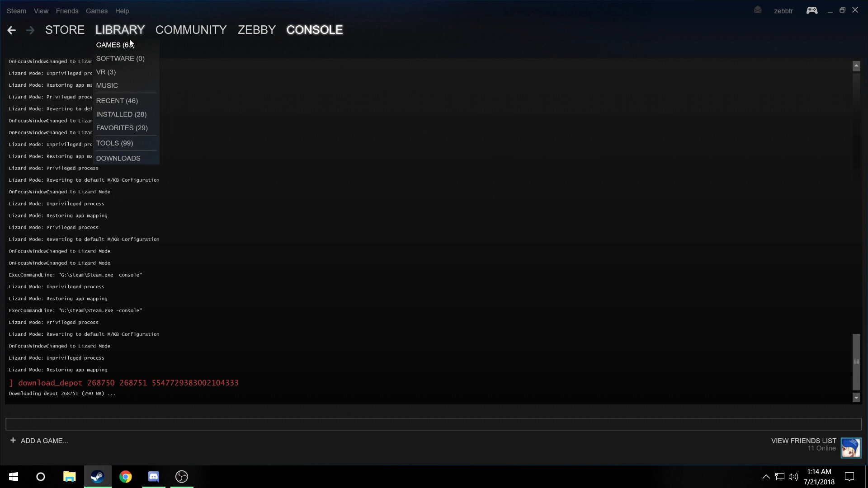
left_click(202, 117)
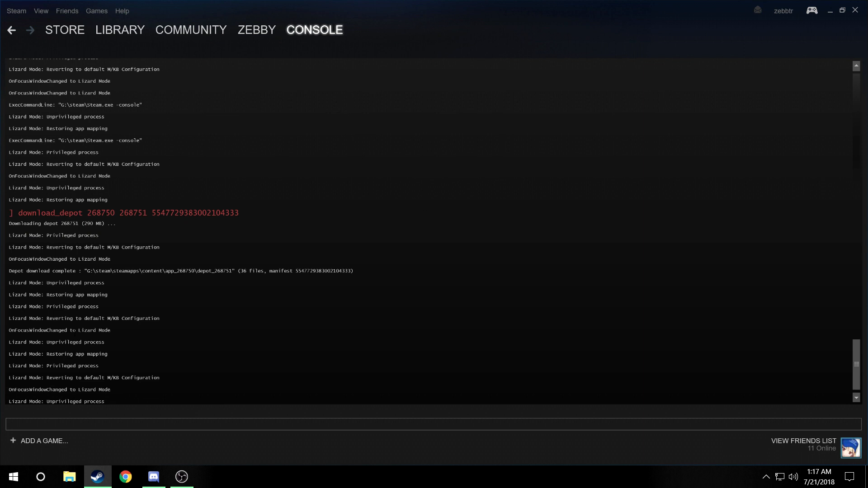
Copy the depot's G:\steam\... path from the 'Depot download complete' line and open File Explorer
left_click_drag(85, 271, 215, 271)
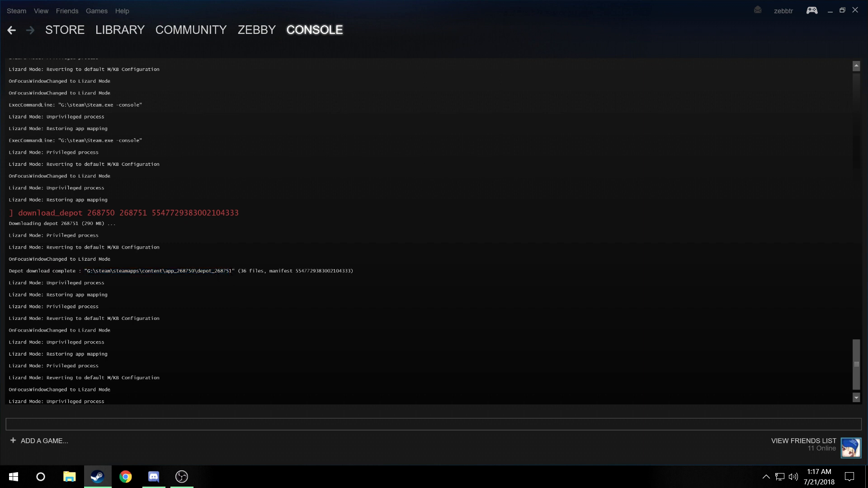
double_click(111, 271)
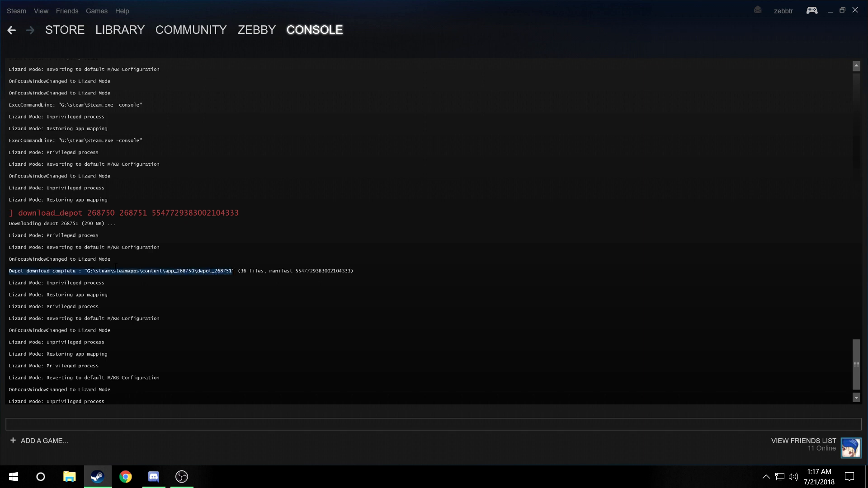
right_click(96, 270)
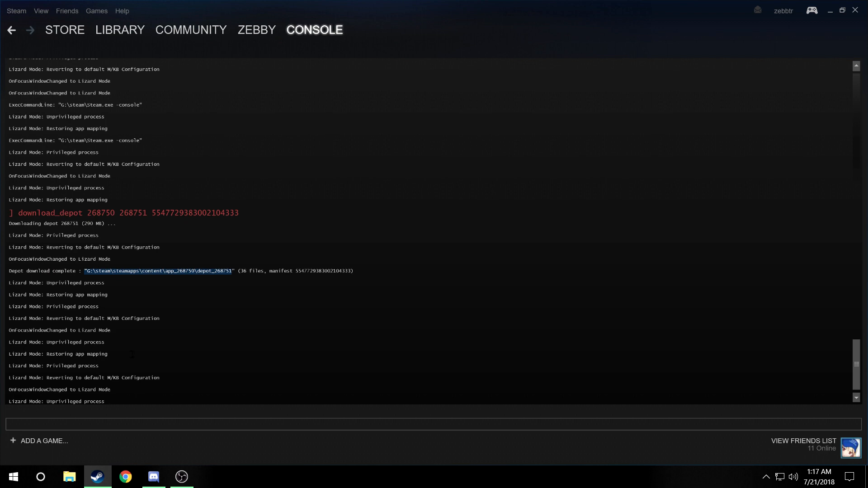
left_click(69, 476)
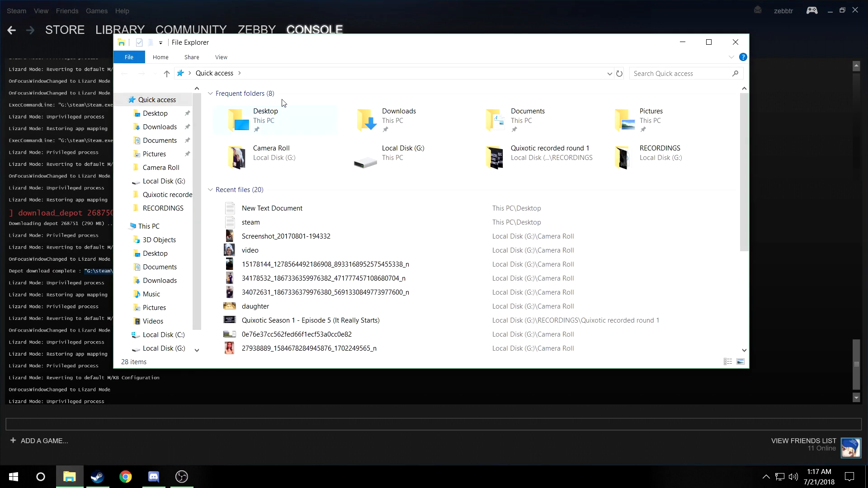
Go to G:\steam\steamapps\content\app_268750\depot_268751 in File Explorer's address bar
type("\"G:\\steam\\steamapps\\content\\app_268750\\depot_268751\"")
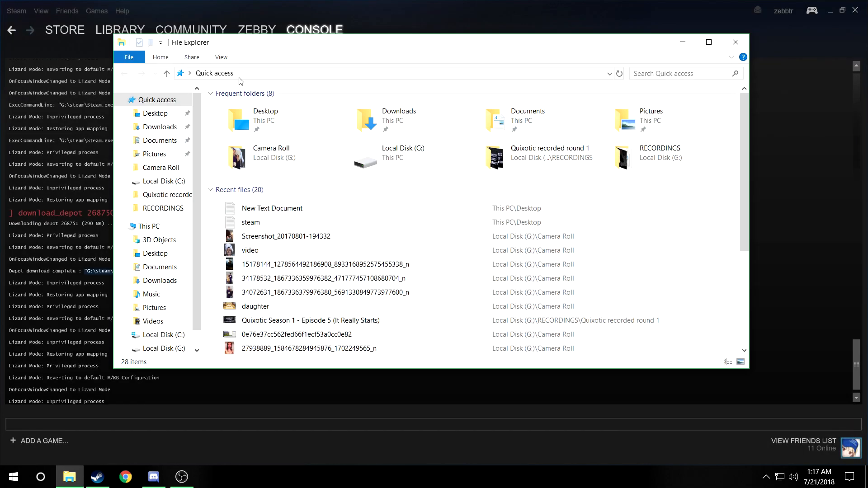
type("\"G:\\steam\\steamapps\\content\\app_268750\\depot_268751\"")
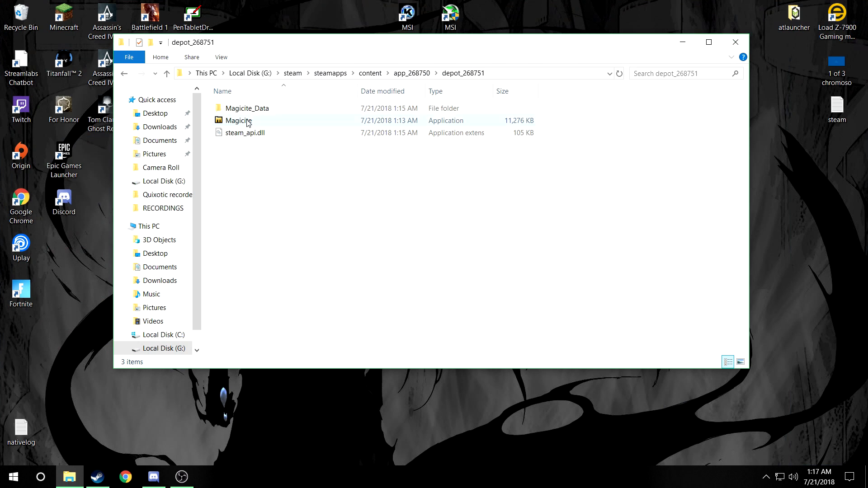
Launch Magicite.exe, start with default display settings, and browse the Multiplayer server list
double_click(238, 121)
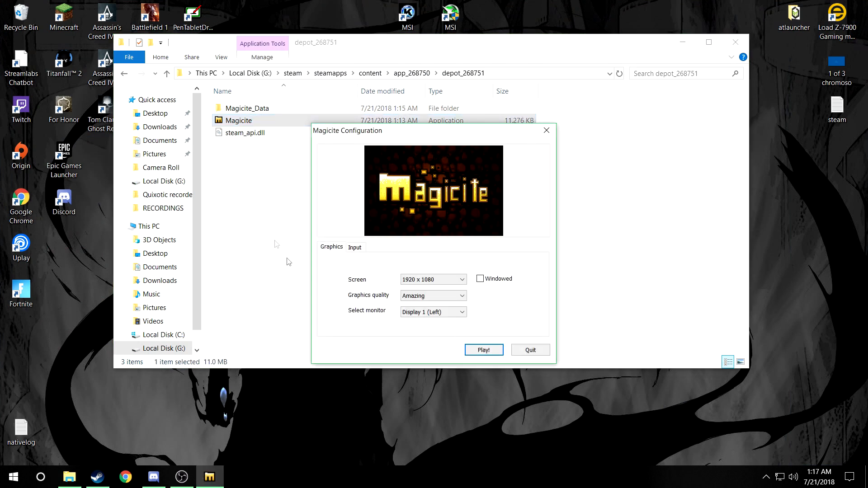
left_click(483, 350)
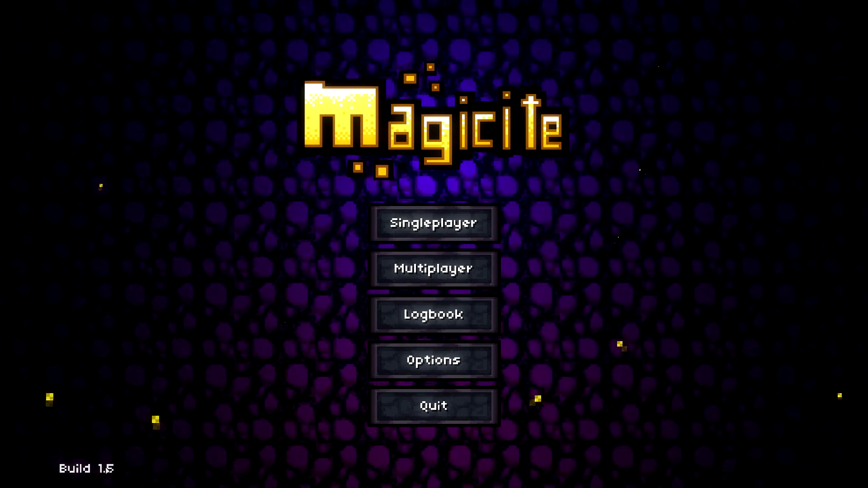
left_click(434, 269)
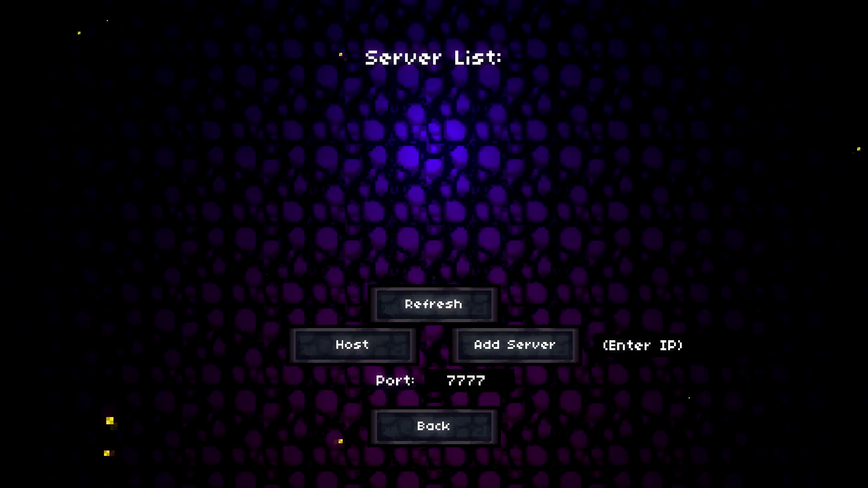
mouse_move(434, 427)
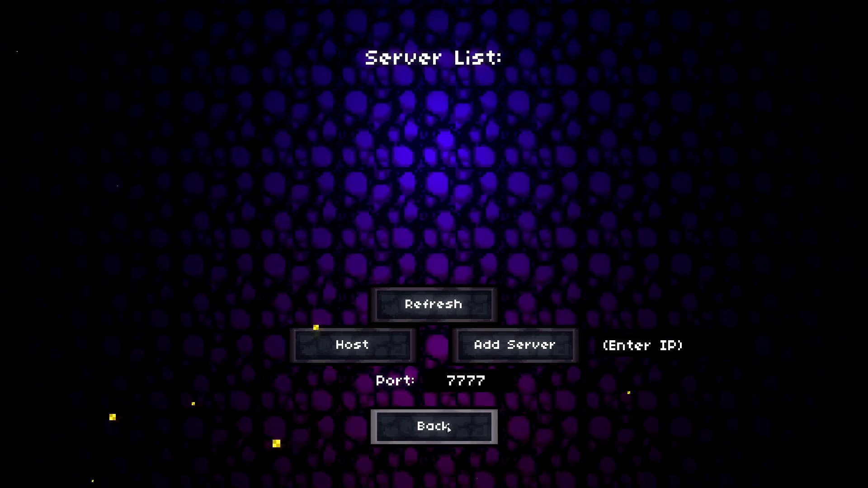
left_click(433, 426)
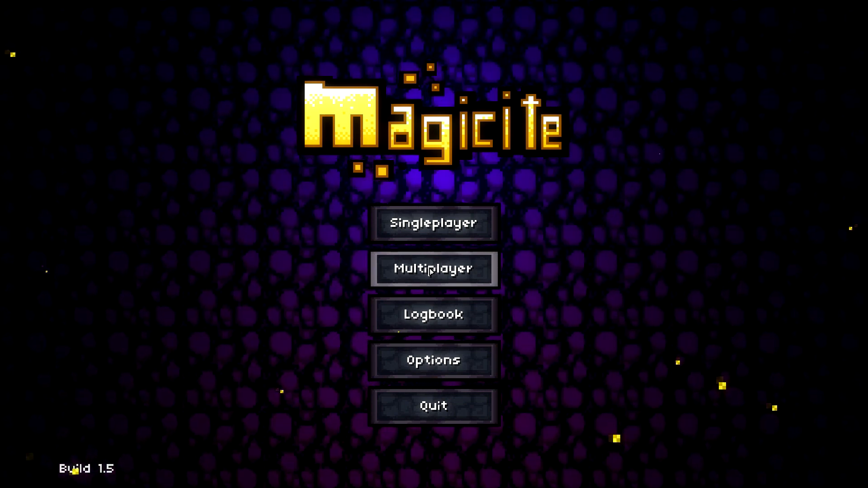
mouse_move(434, 314)
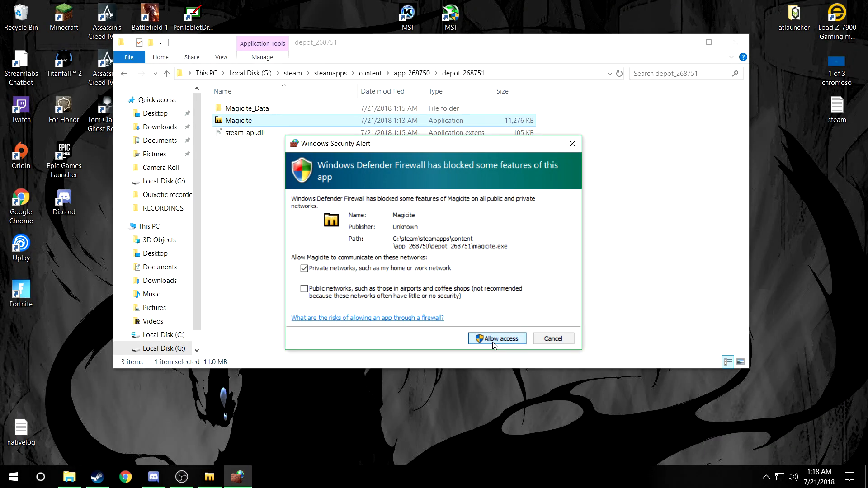
Allow Magicite on private networks, view character race info, then quit the game
left_click(497, 338)
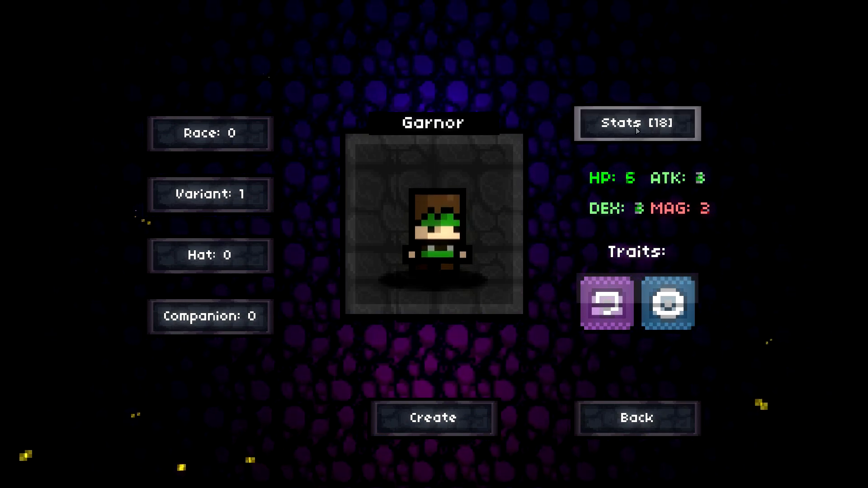
left_click(636, 123)
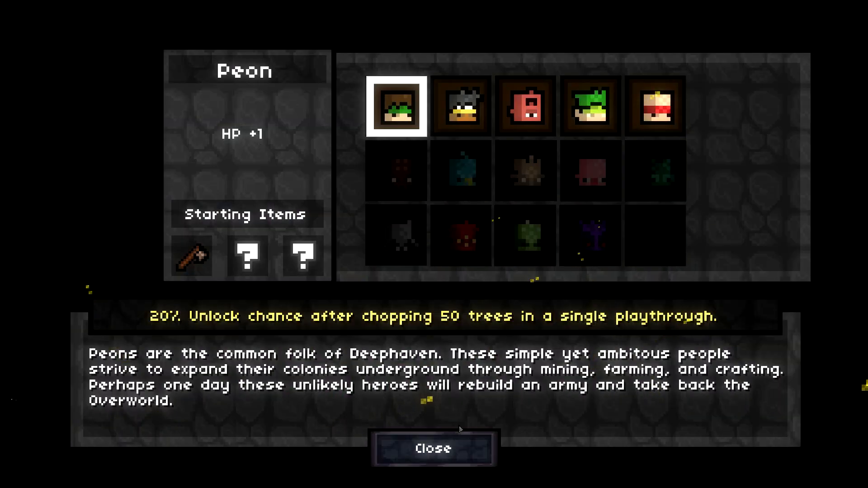
left_click(434, 448)
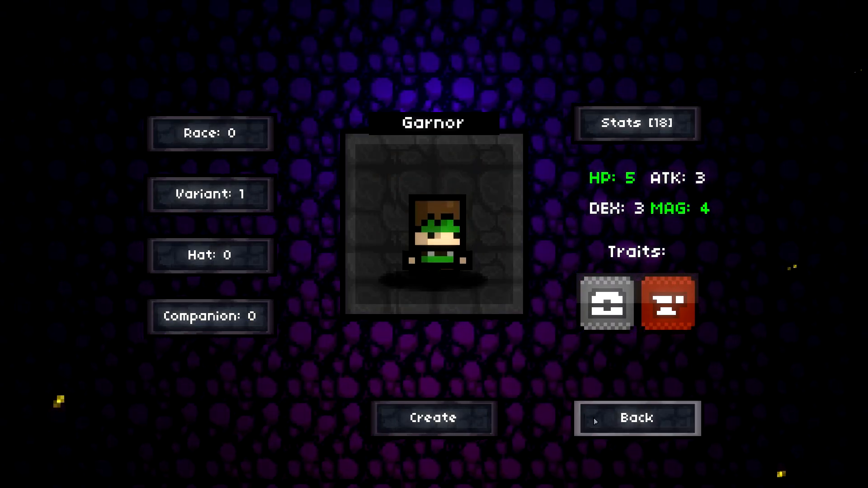
left_click(636, 418)
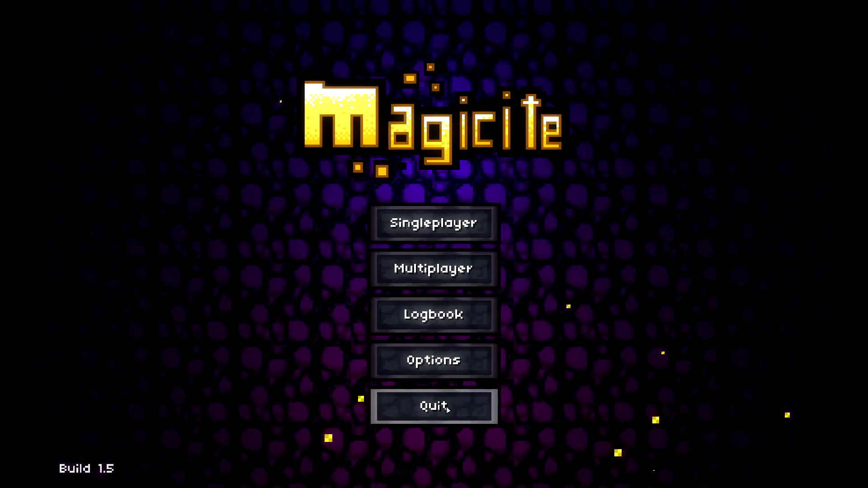
left_click(434, 406)
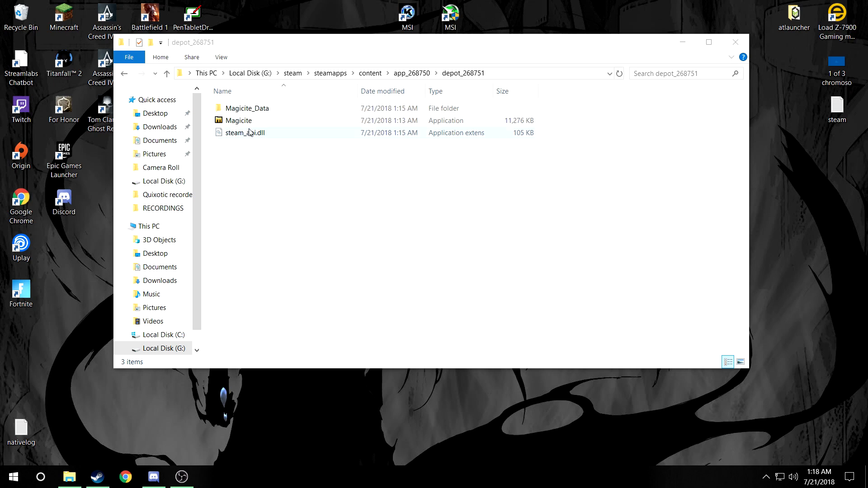
Create a Magicite shortcut on the desktop and launch it to the configuration window
right_click(239, 120)
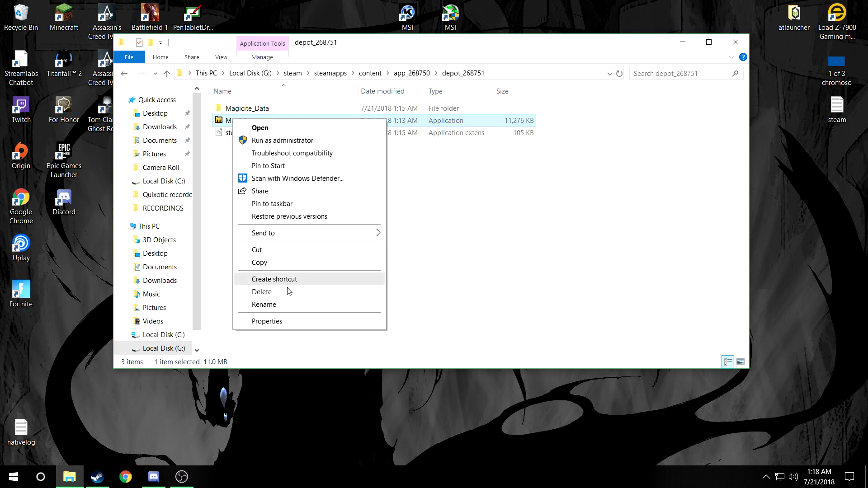
left_click(274, 278)
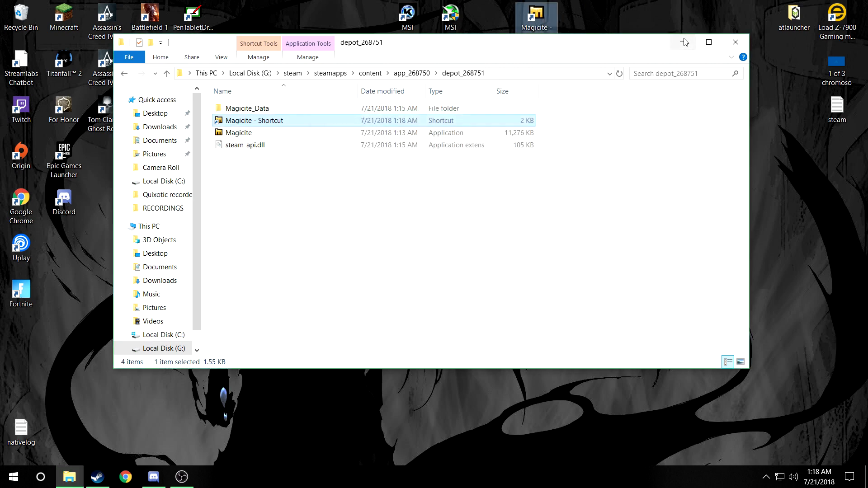
double_click(239, 133)
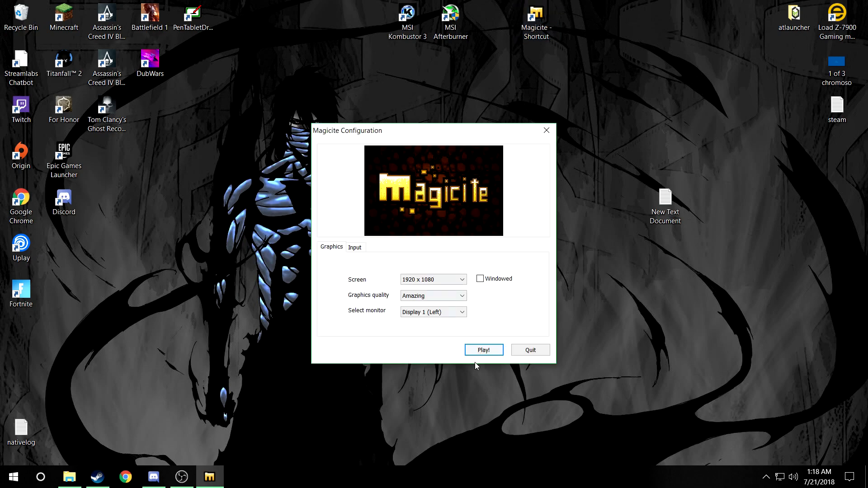
Quit Magicite Configuration, move the Steam (2) and New Text Document icons, and begin renaming the Magicite shortcut
left_click(484, 350)
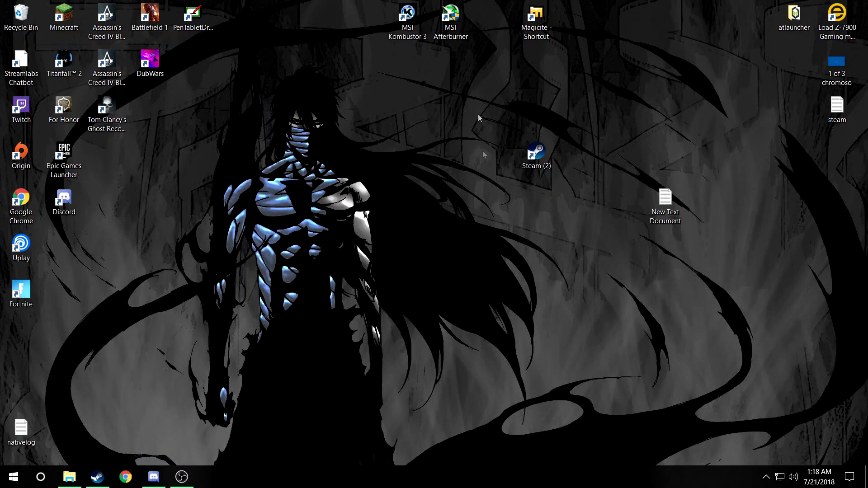
left_click_drag(536, 23, 407, 206)
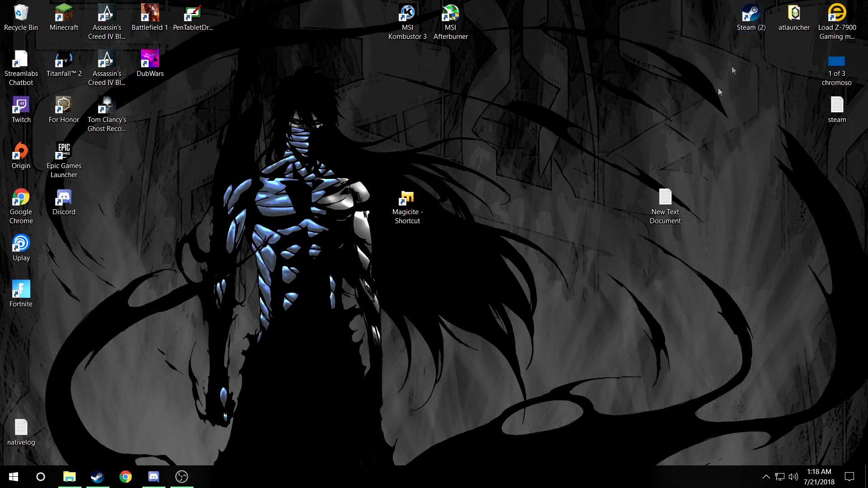
left_click_drag(664, 205, 751, 206)
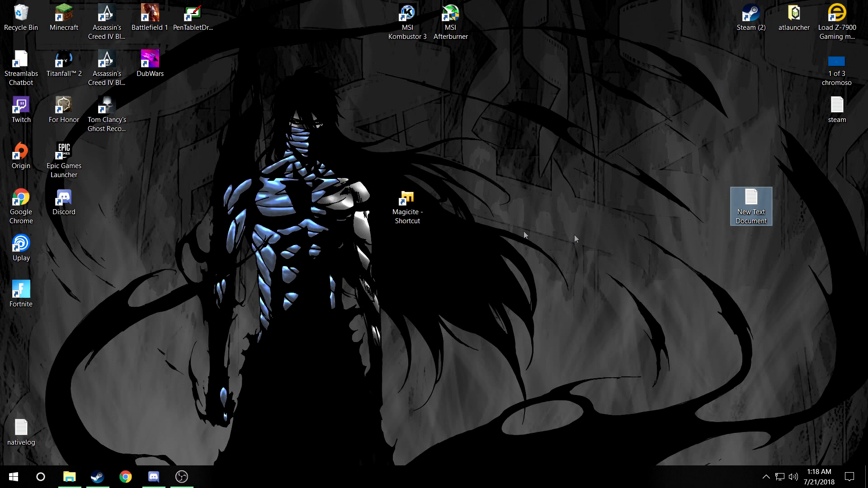
left_click(407, 207)
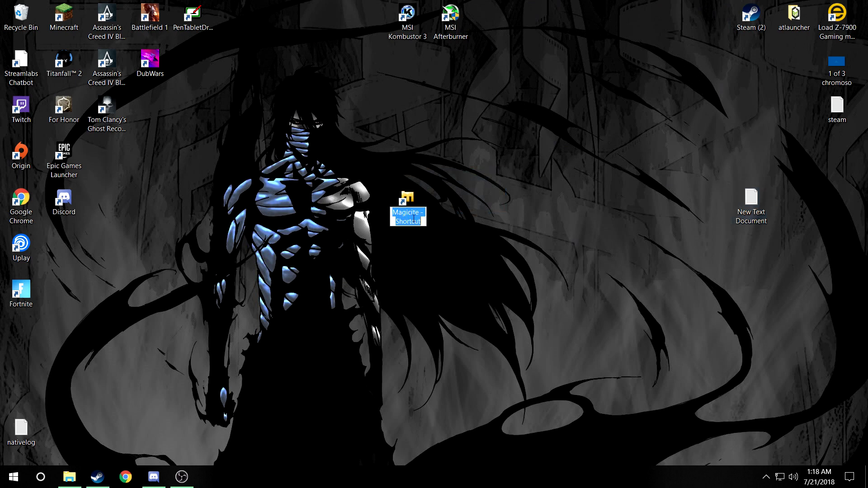